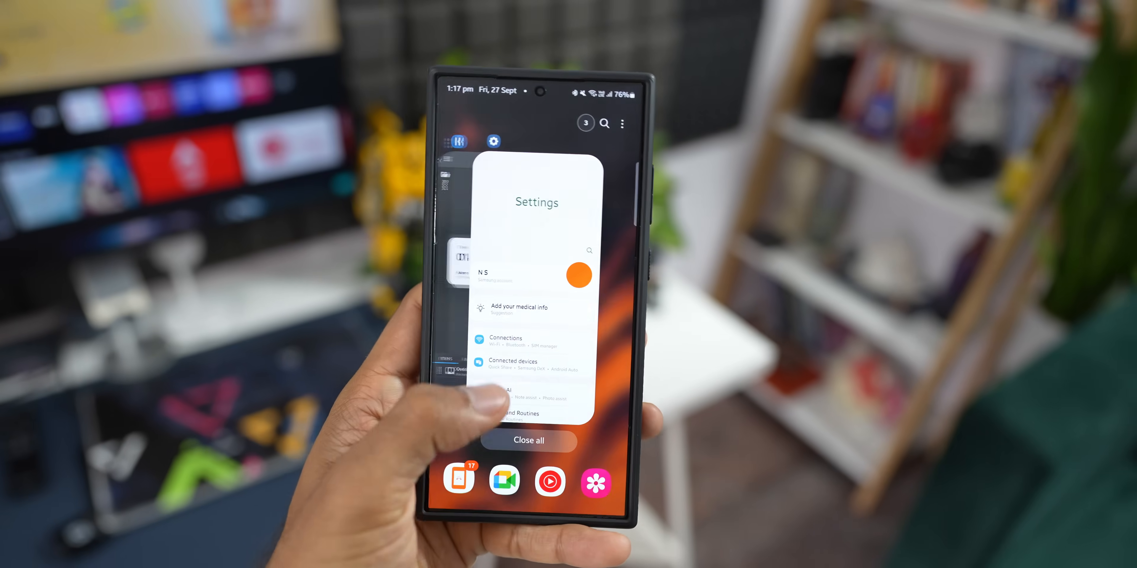
- Reopen the Settings app from the recent apps view
left_click(536, 290)
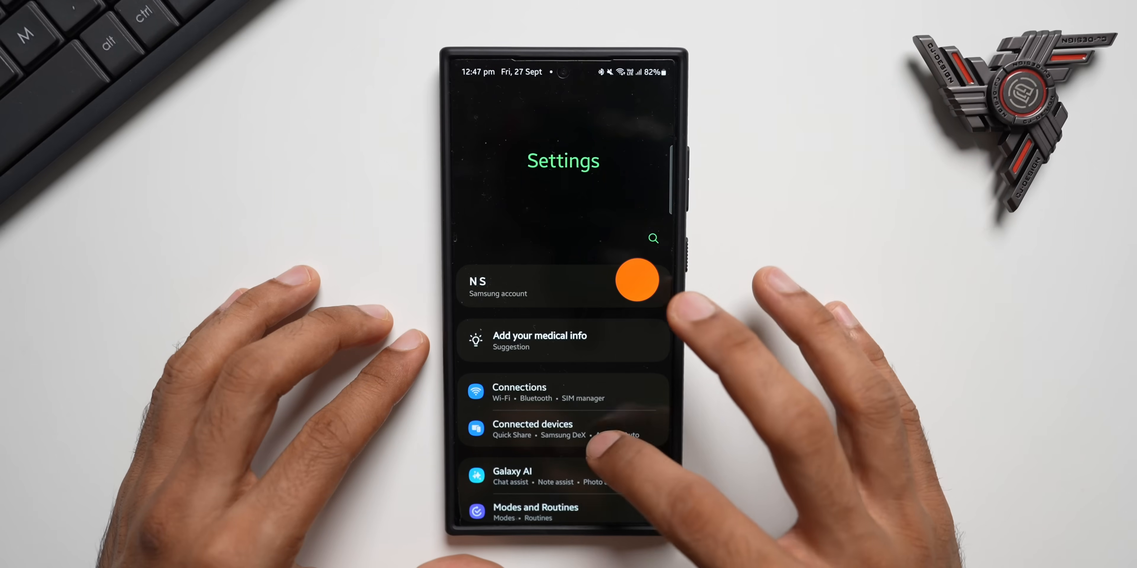
scroll("up", 3)
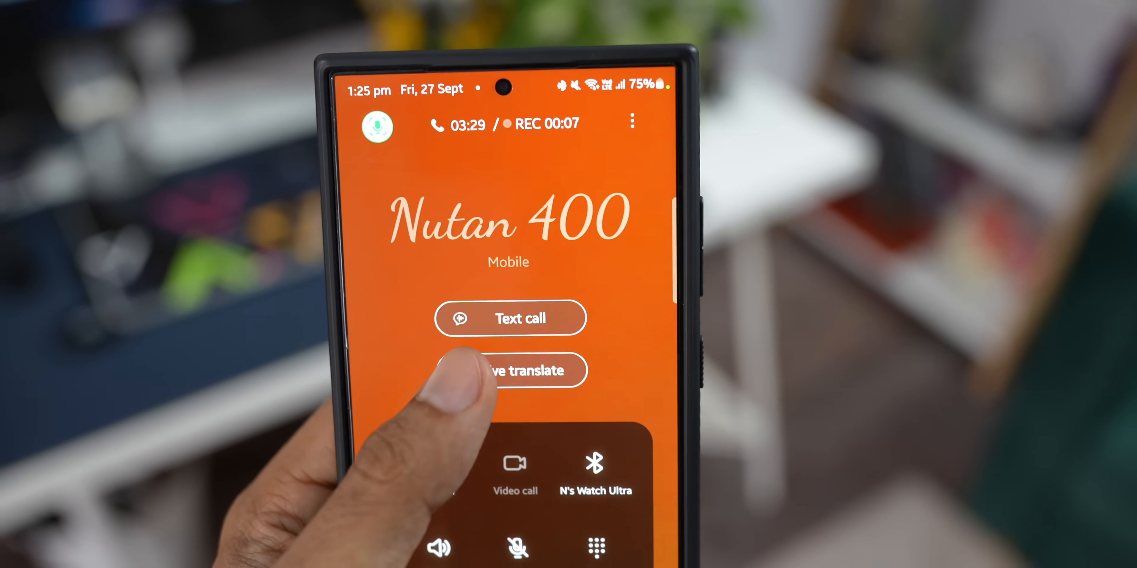
- Start Live translate on the call with Nutan 400, setting the other person's language to Hindi
left_click(510, 370)
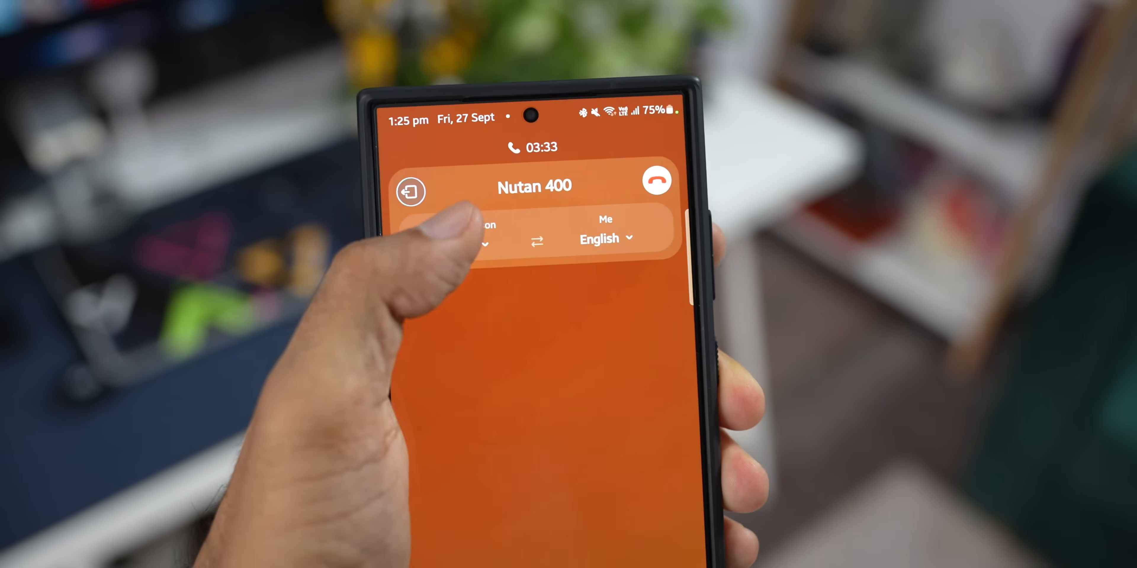
left_click(469, 238)
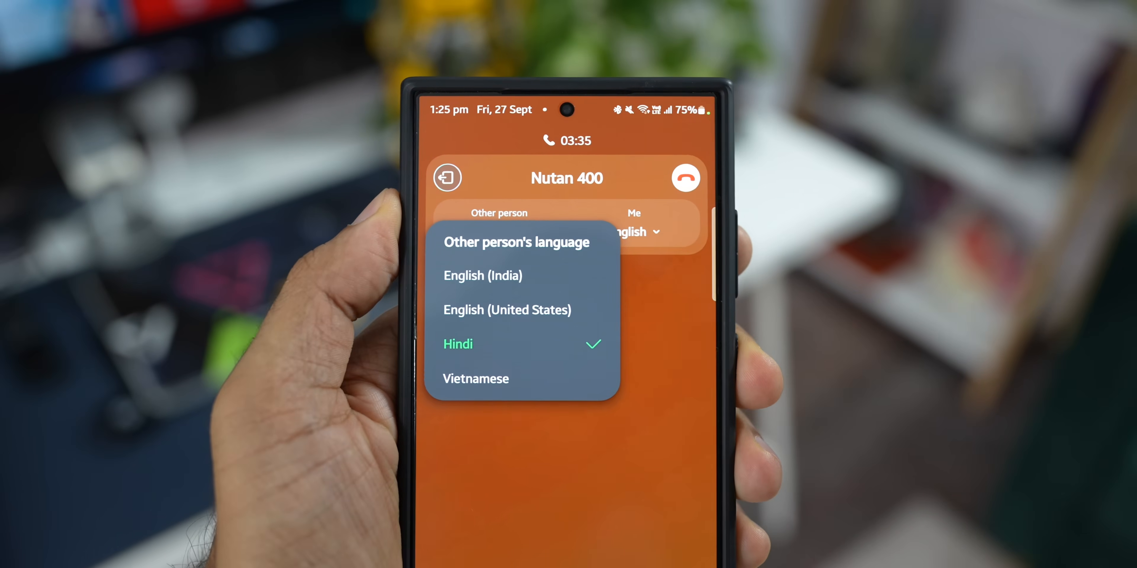
left_click(458, 343)
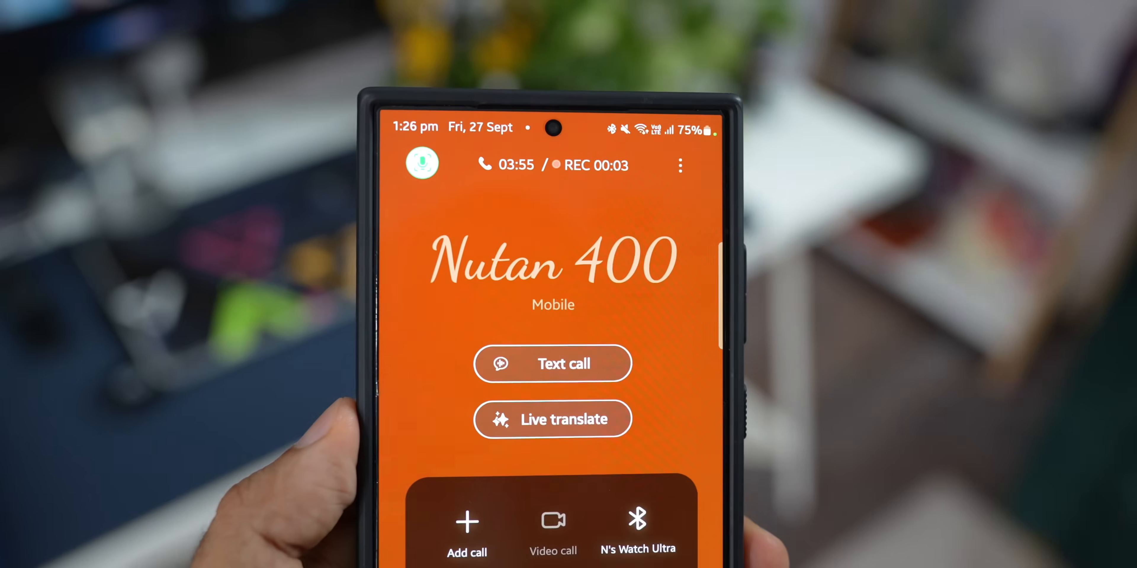
left_click(553, 362)
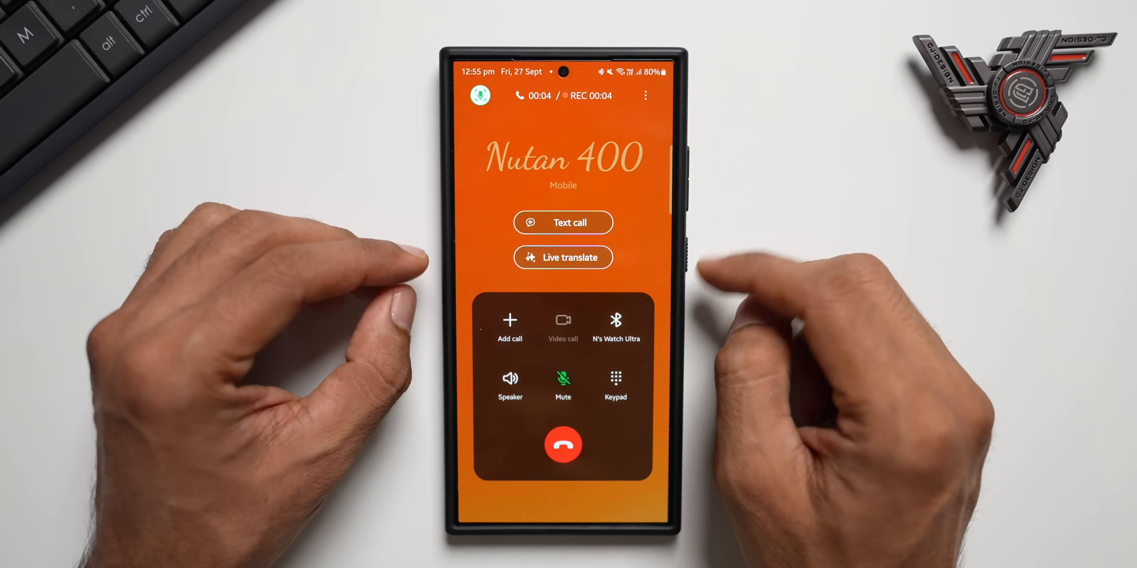
left_click(563, 258)
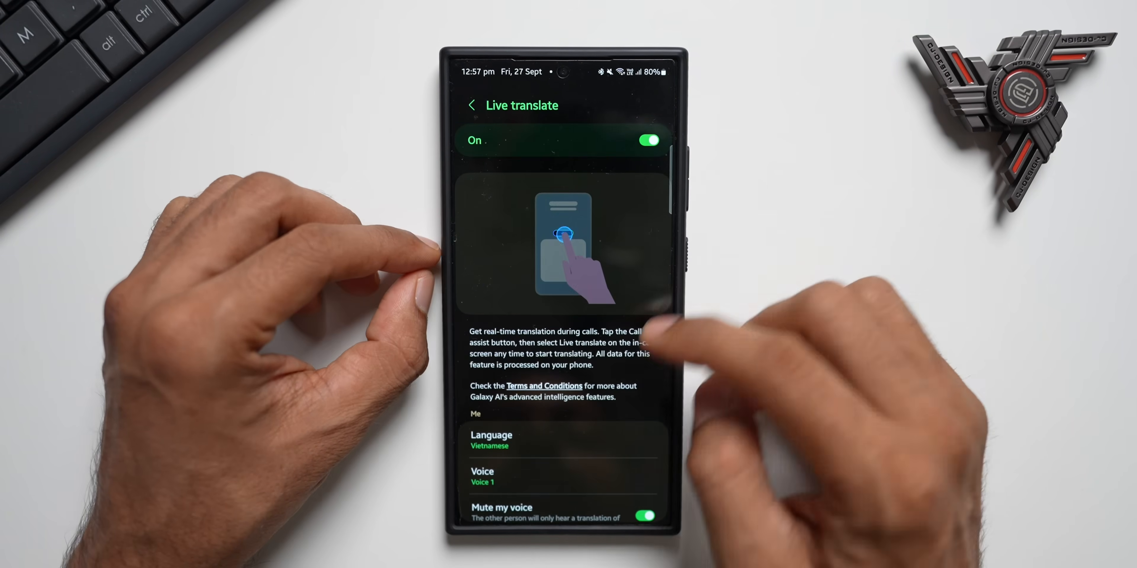
- Scroll through the Live translate page to review the language and voice options
scroll("down", 3)
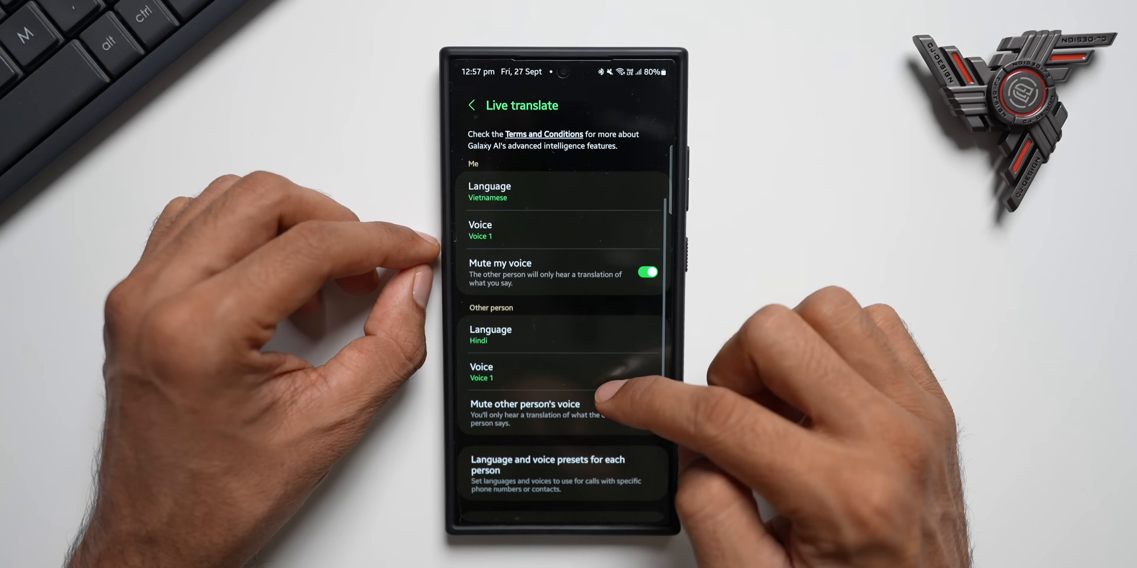
scroll("up", 3)
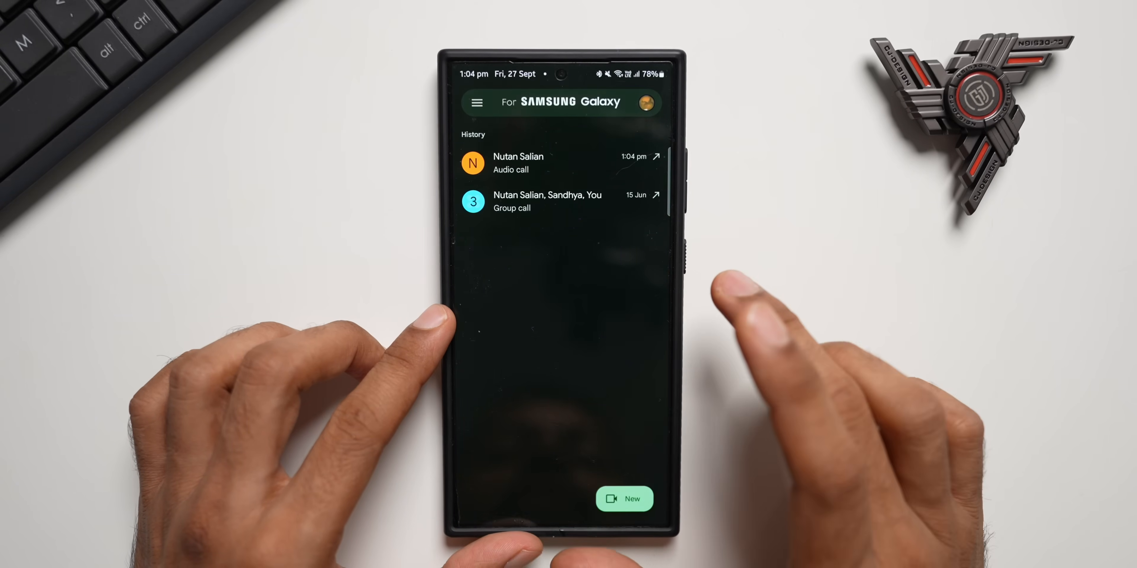
- Start an audio call with the contact from the latest call in Meet history
left_click(562, 103)
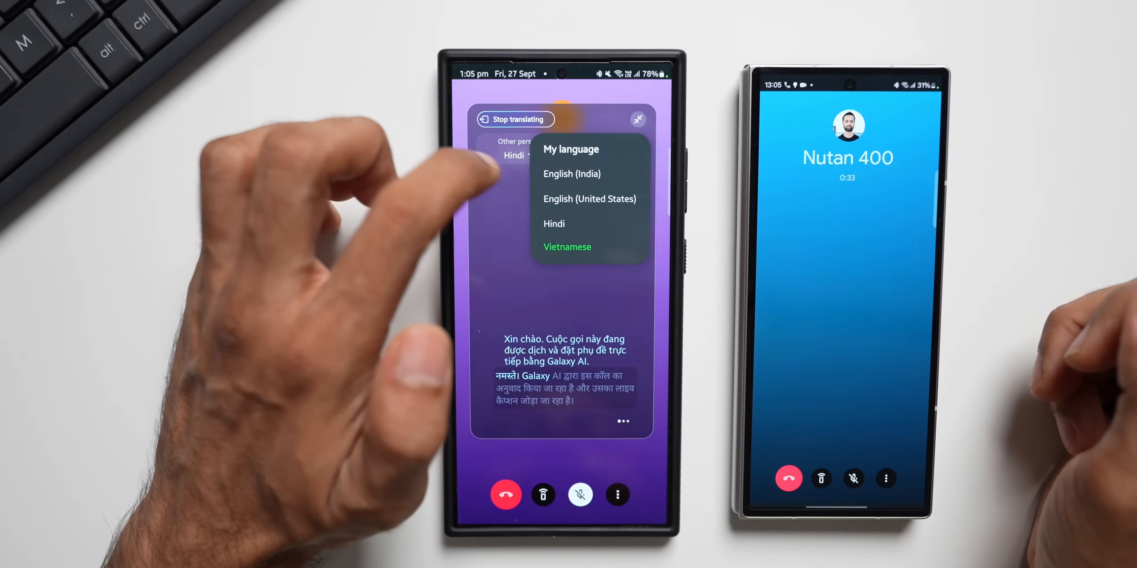
- Confirm my language, stop translating, then restart Live translate from the Quick Settings tile
left_click(568, 247)
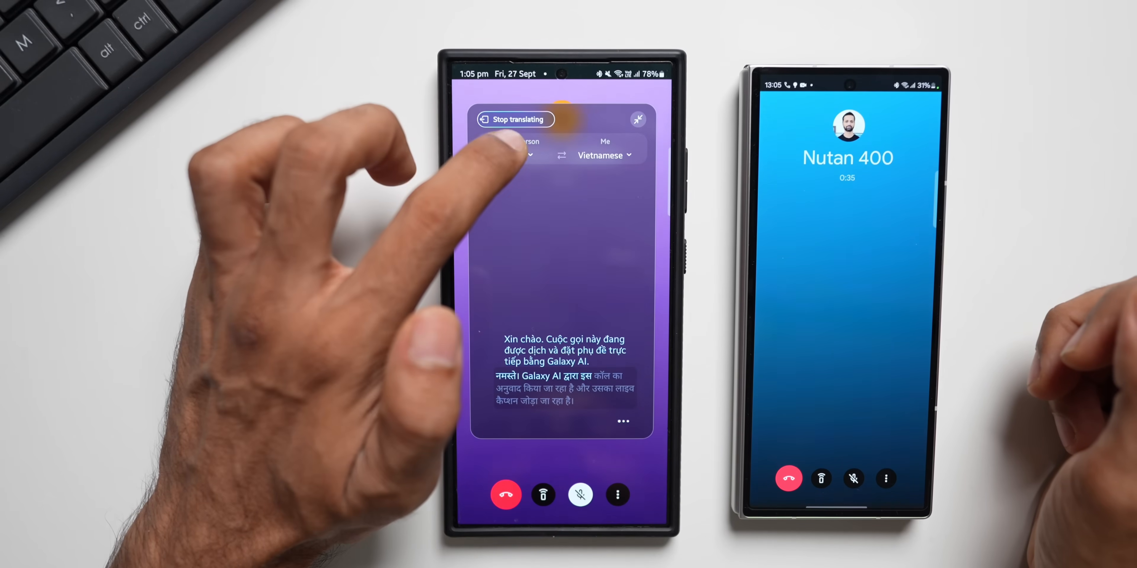
left_click(516, 119)
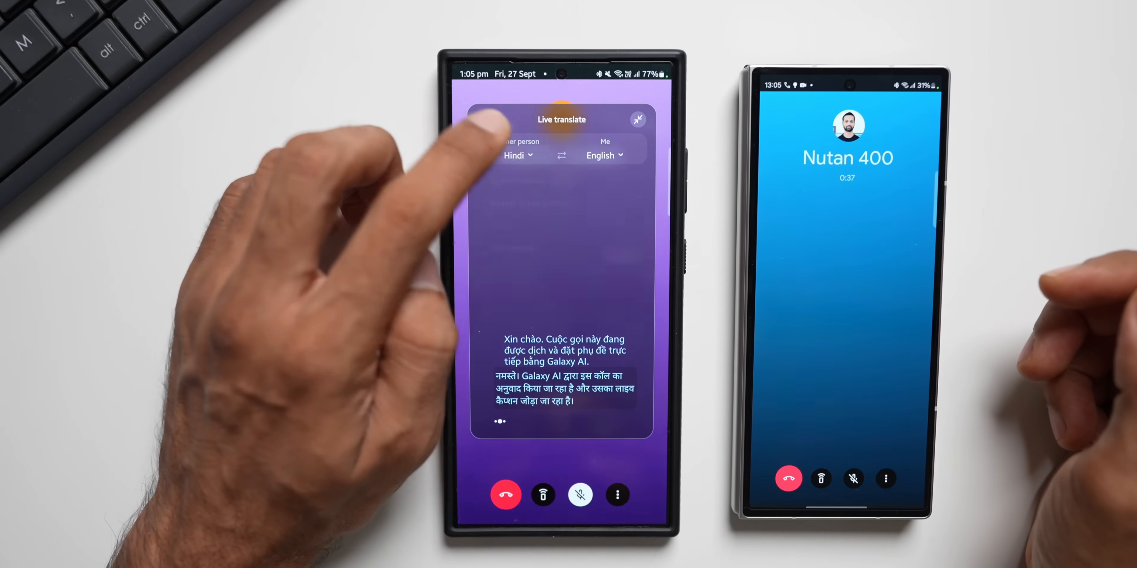
left_click(516, 155)
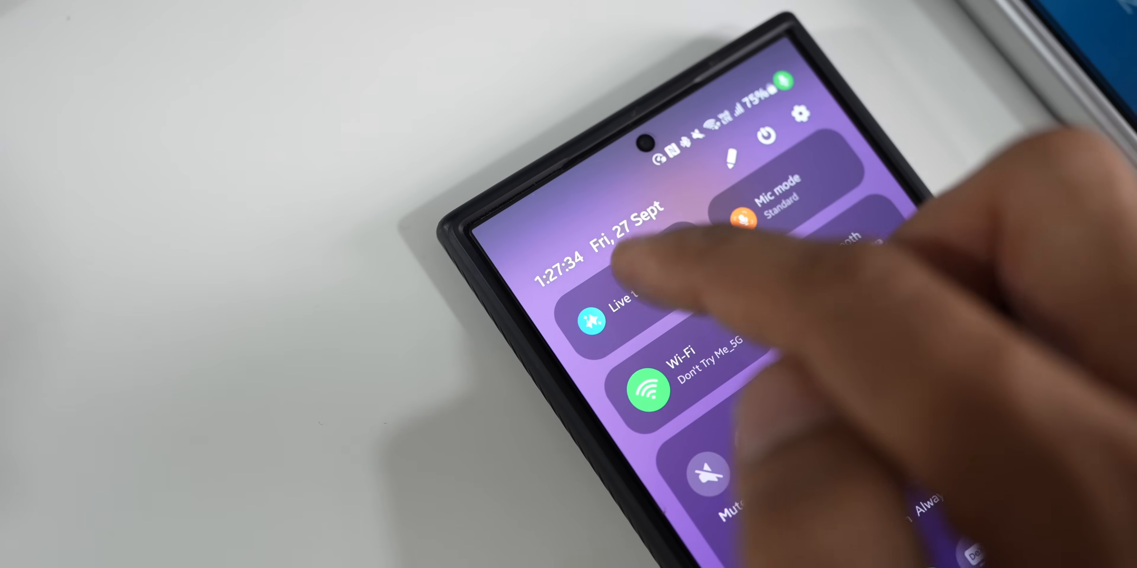
left_click(595, 323)
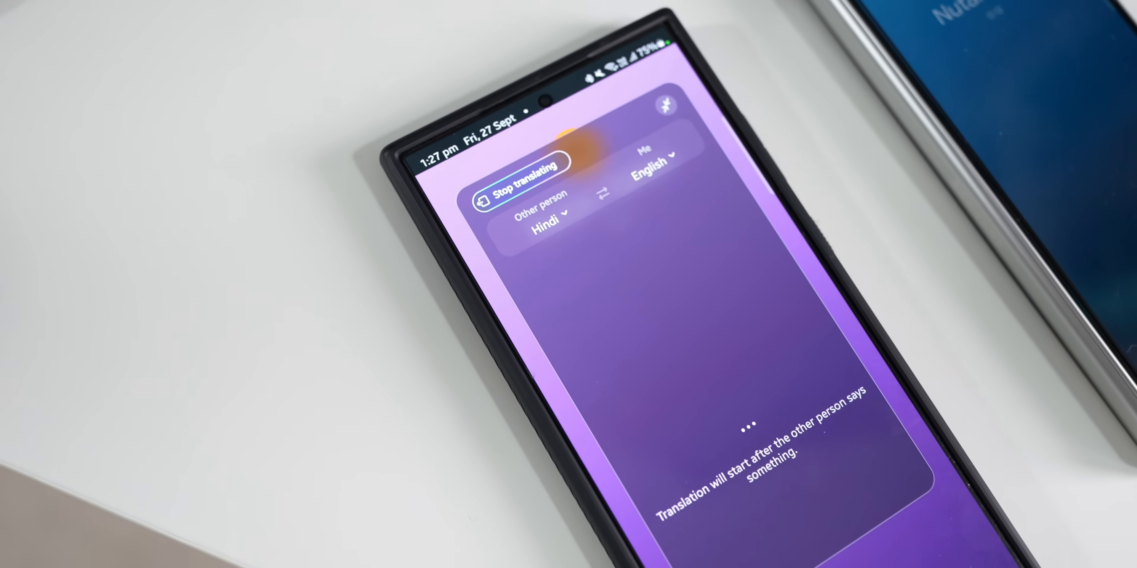